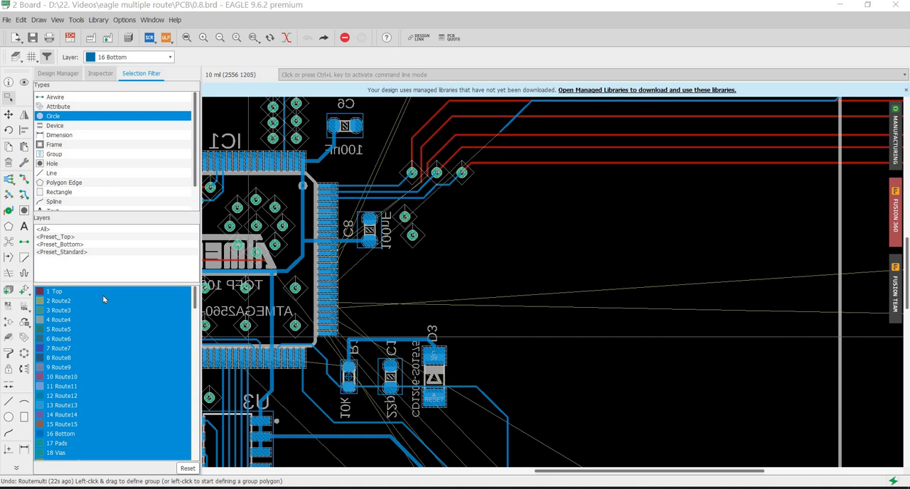
pyautogui.moveTo(105, 300)
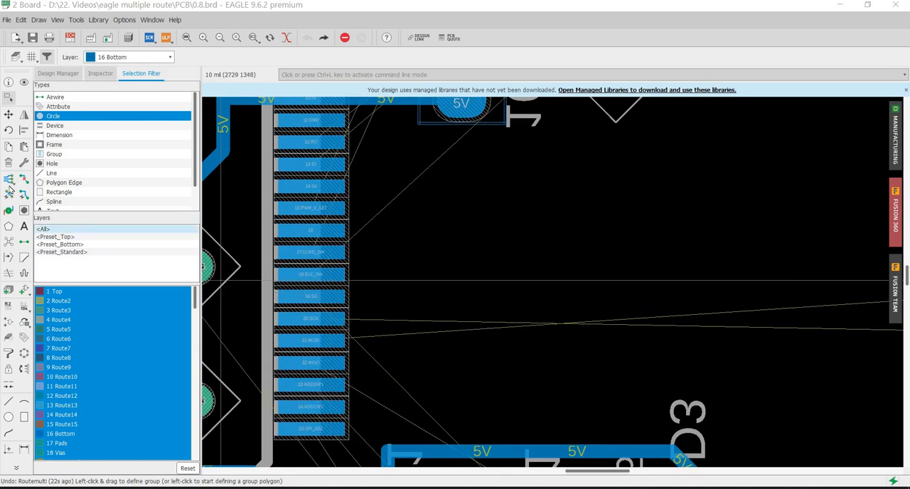
# - Route a trial bottom-layer trace from IC1's ELE_SW pad out to the right
pyautogui.click(8, 193)
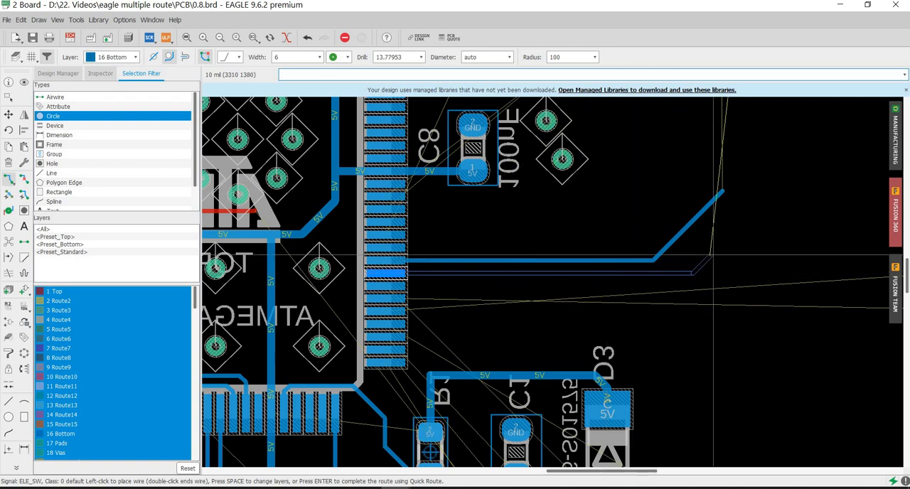
pyautogui.click(760, 228)
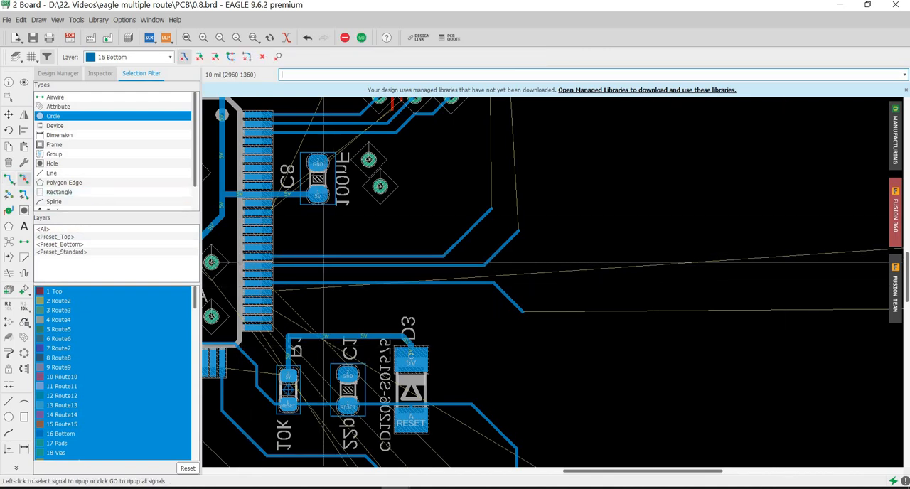
pyautogui.moveTo(476, 267)
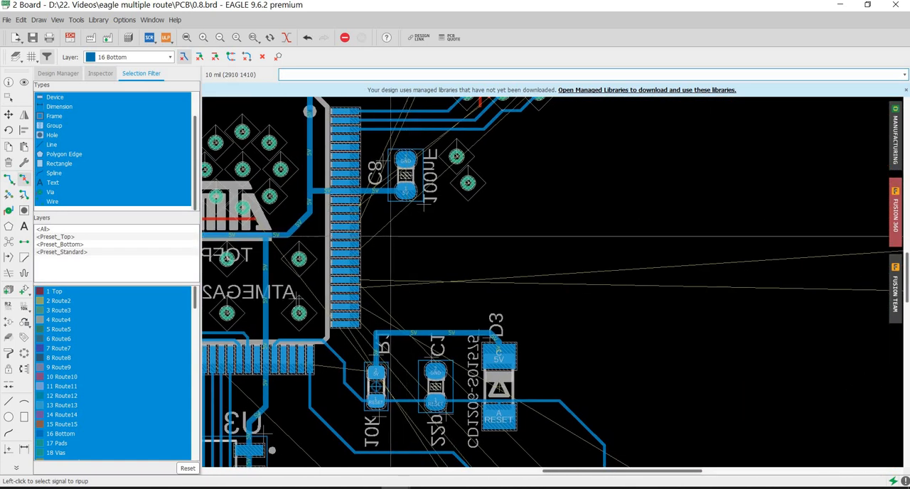
pyautogui.moveTo(9, 179)
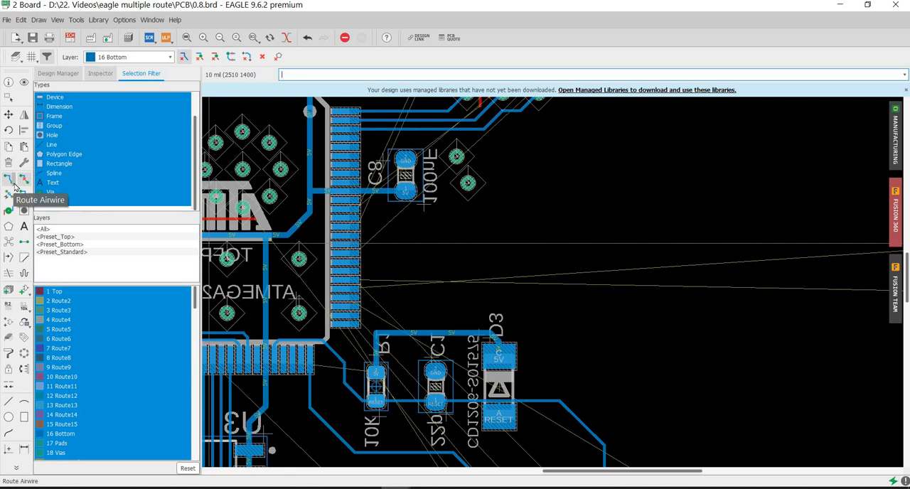
# - Switch the Route tool to Route Multiple Airwires mode
pyautogui.click(9, 179)
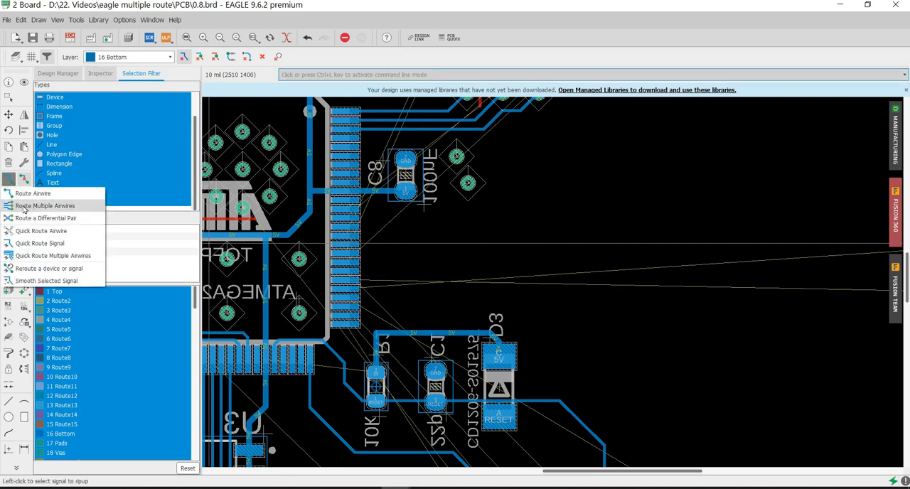
pyautogui.click(45, 206)
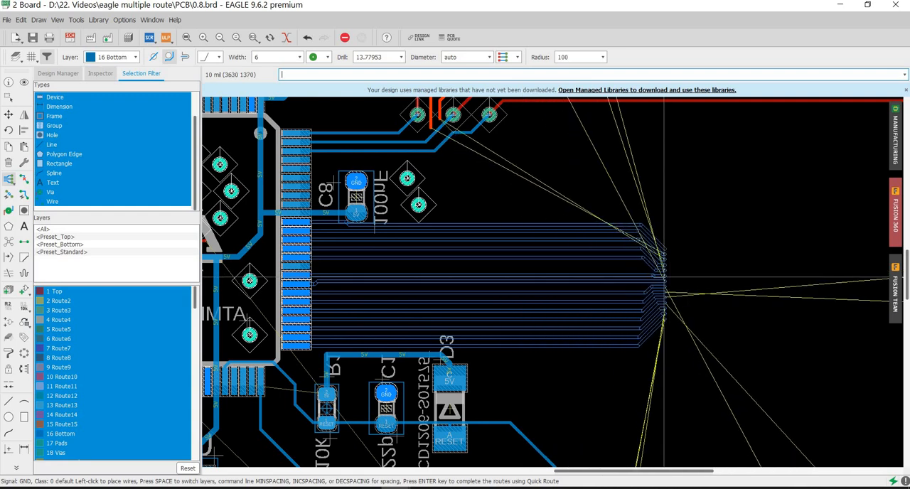
pyautogui.moveTo(618, 277)
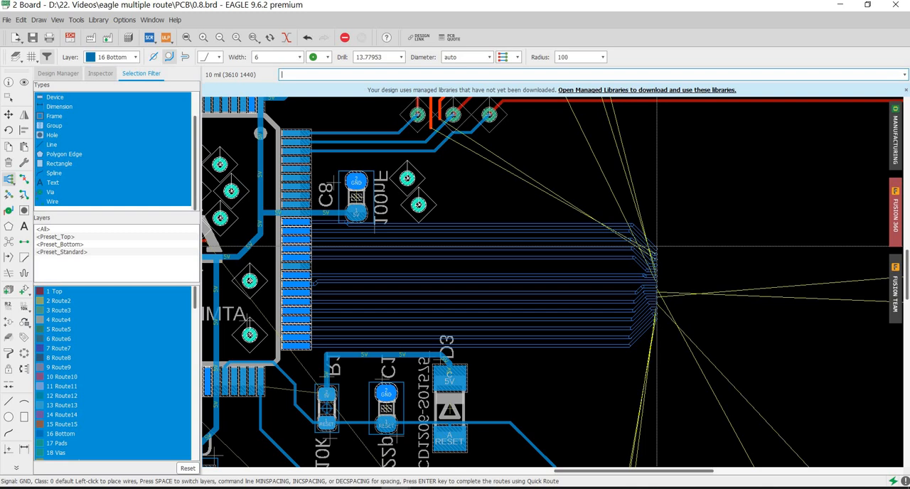
pyautogui.moveTo(441, 284)
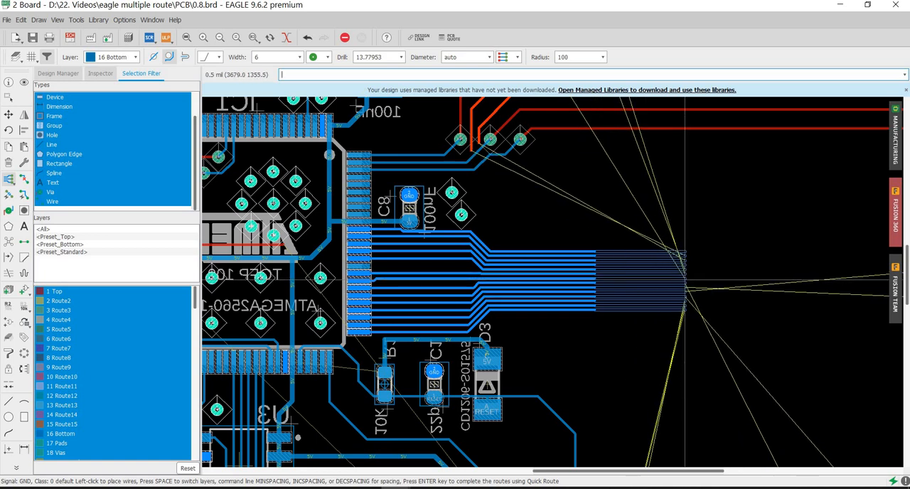
pyautogui.moveTo(711, 281)
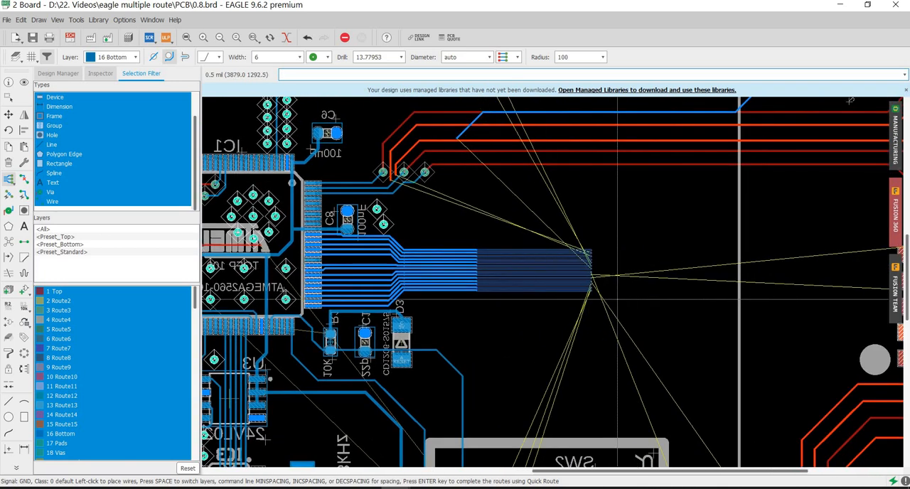
pyautogui.moveTo(722, 284)
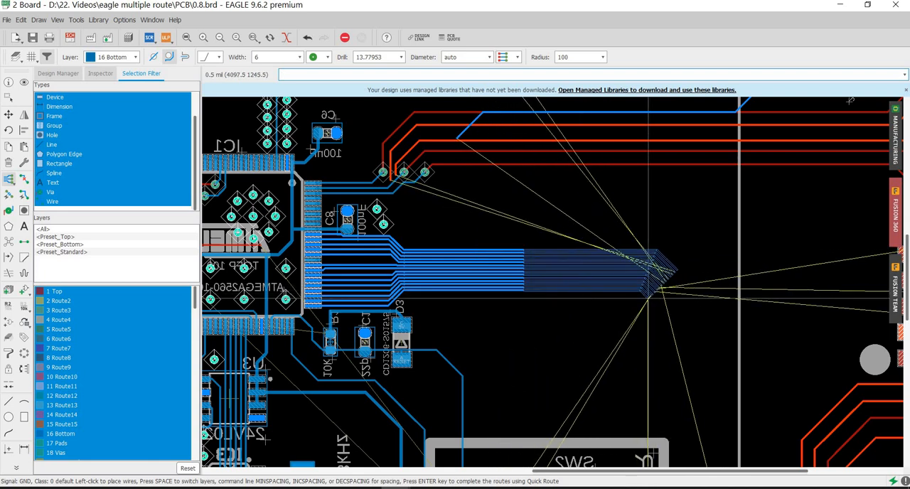
pyautogui.moveTo(700, 274)
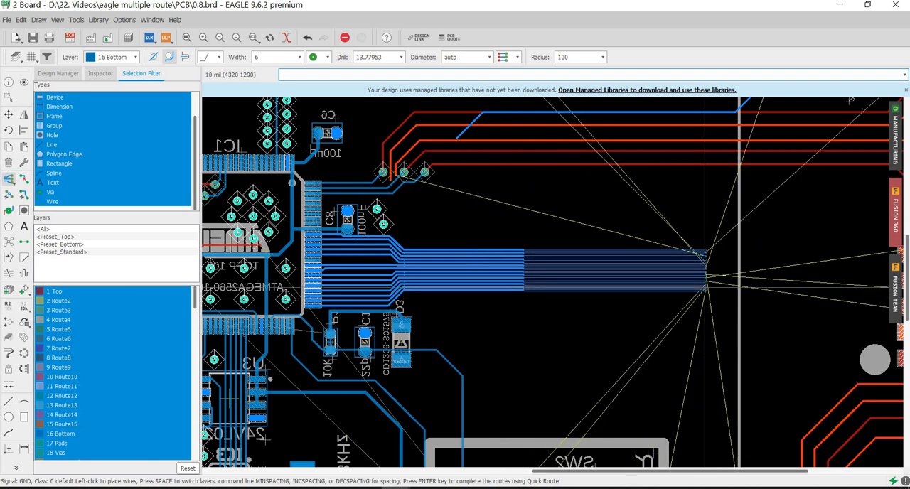
pyautogui.moveTo(710, 277)
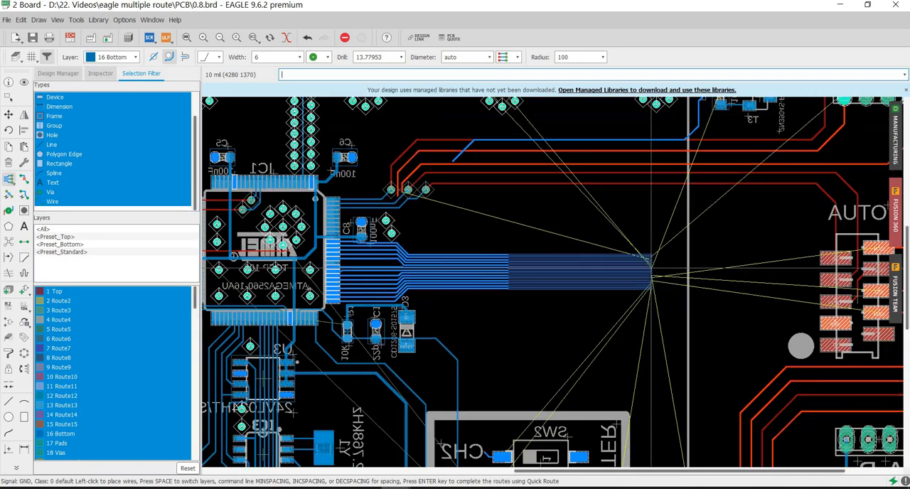
pyautogui.moveTo(640, 276)
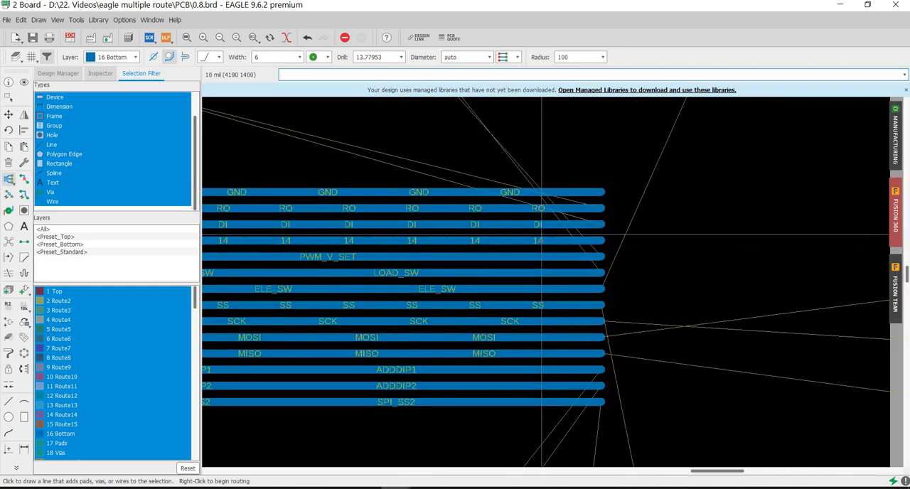
# - Zoom in on the end of the trace bundle
pyautogui.scroll(-3)
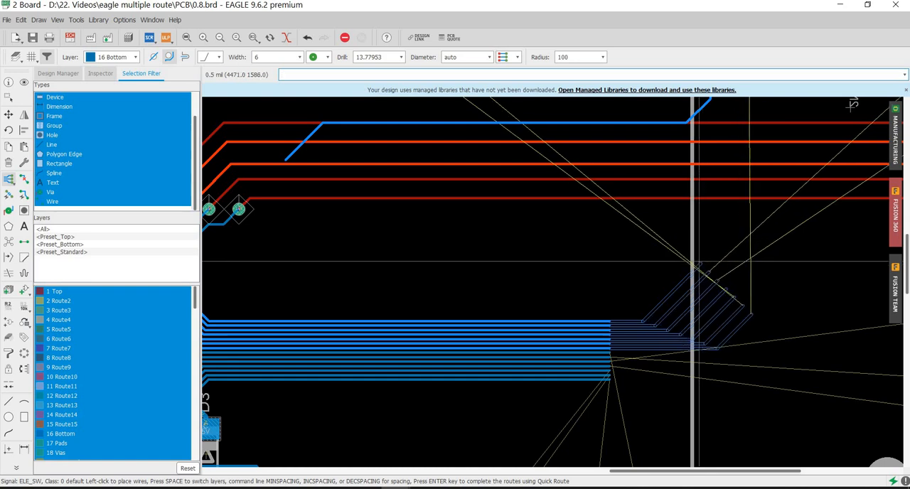
pyautogui.moveTo(711, 270)
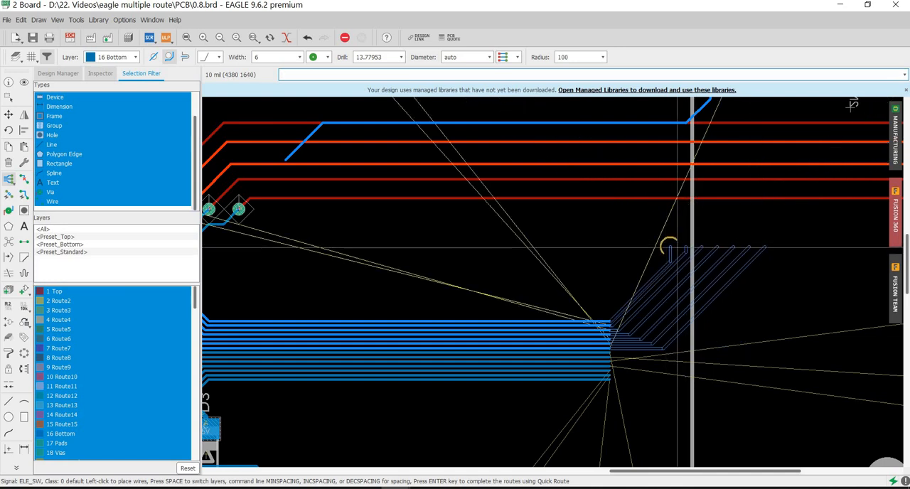
pyautogui.moveTo(710, 284)
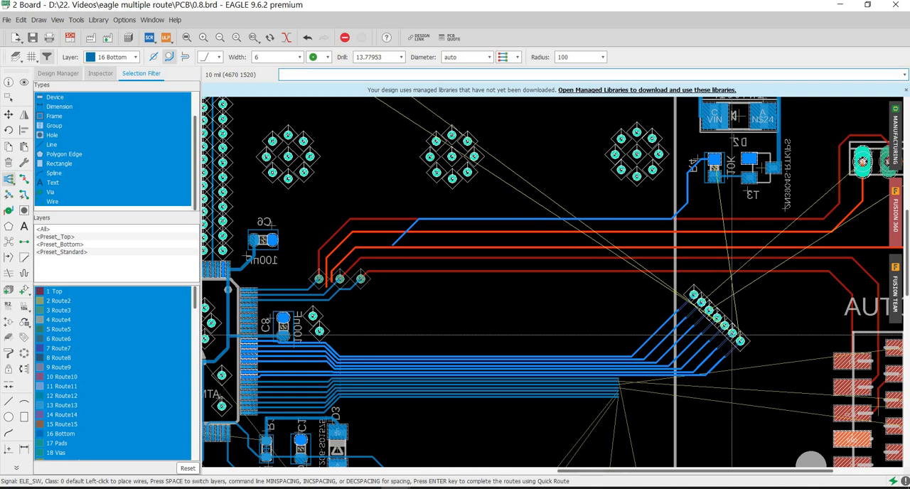
pyautogui.moveTo(718, 327)
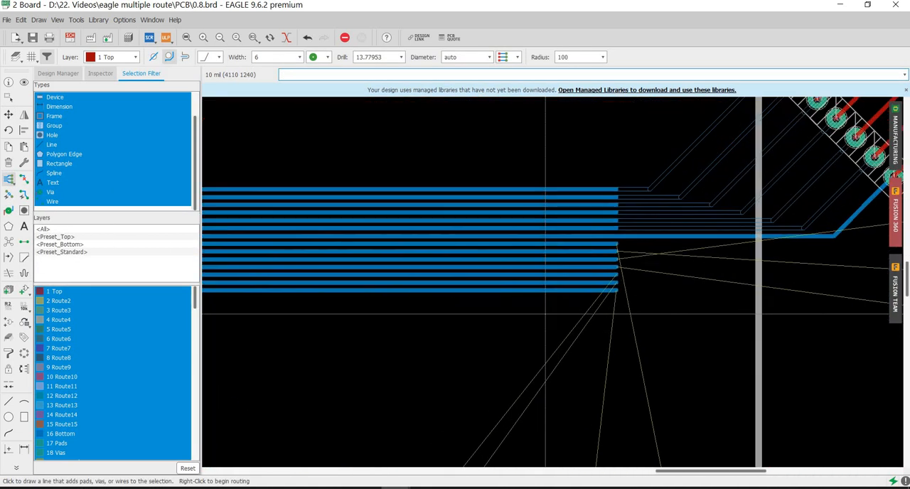
pyautogui.moveTo(608, 246)
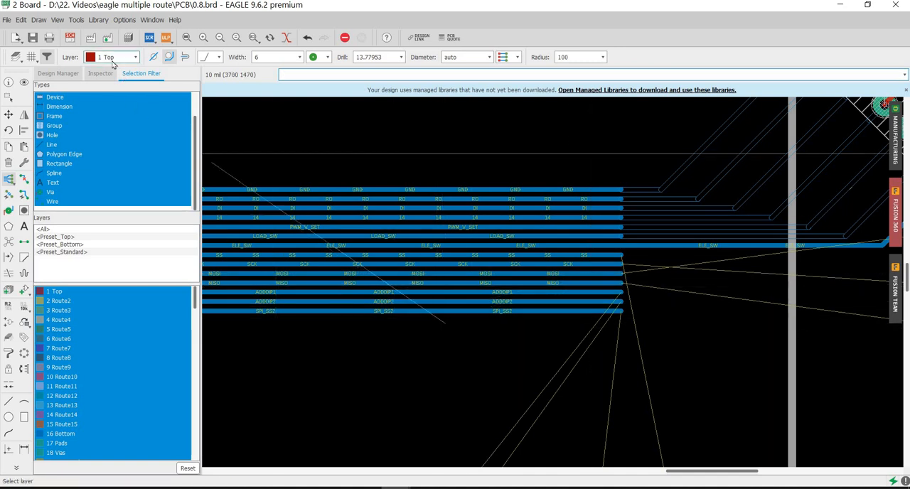
# - Set the wiring layer to 16 Bottom for the SS, SCK, MOSI and MISO traces
pyautogui.click(135, 57)
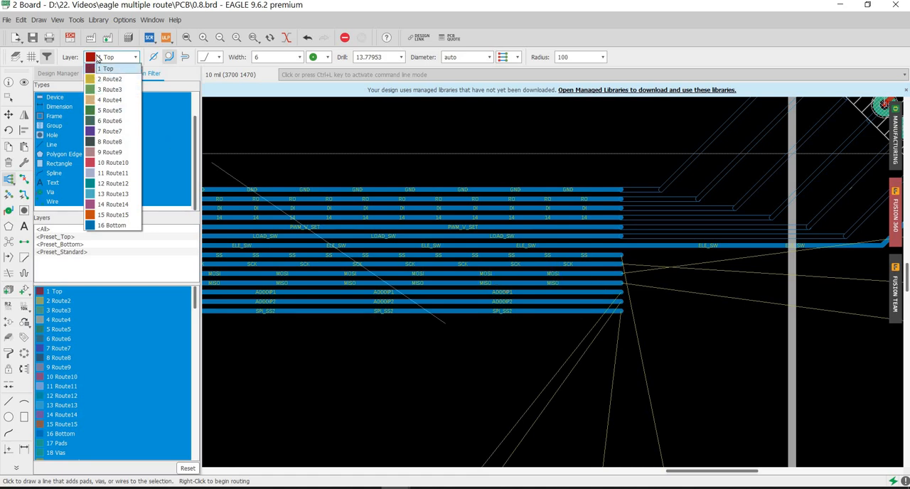
pyautogui.click(114, 226)
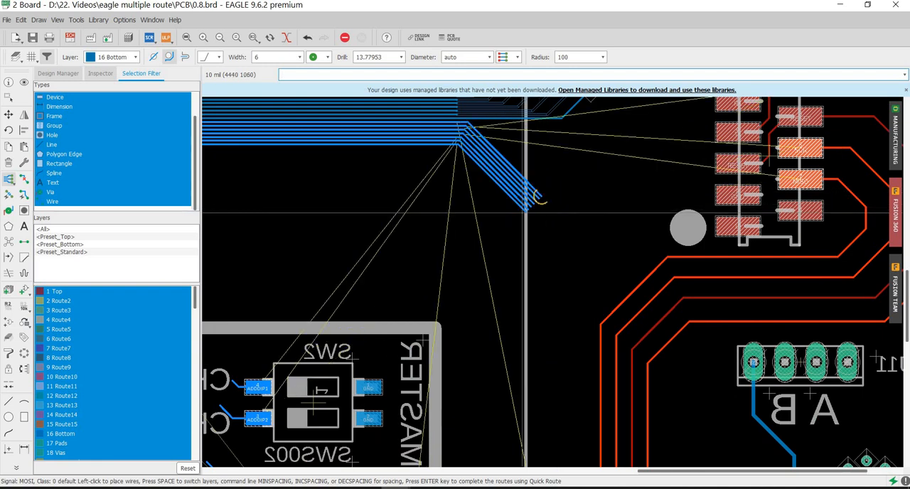
pyautogui.moveTo(561, 228)
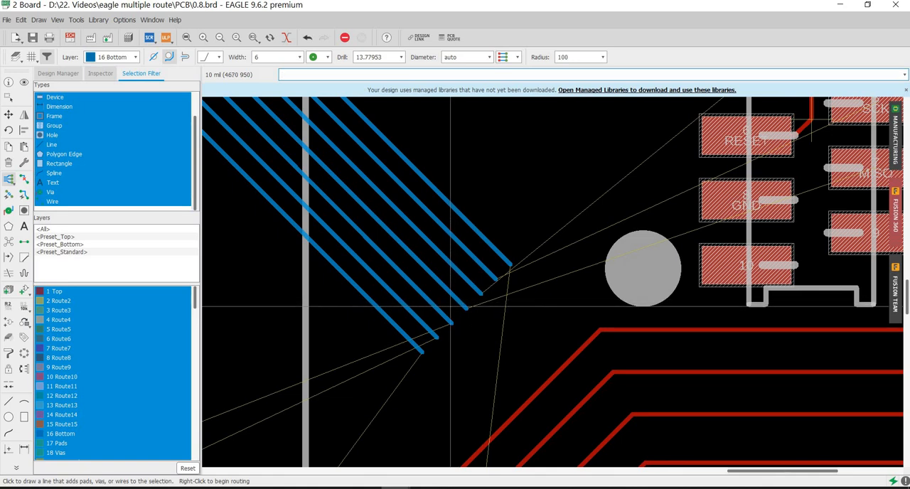
pyautogui.moveTo(488, 280)
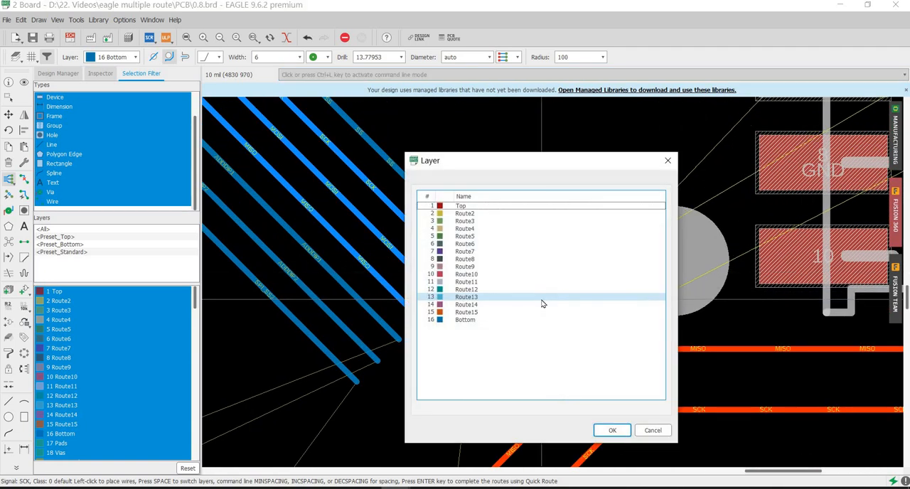
# - Continue the traces on the Top layer toward the MOSI, SCK and MISO header pins
pyautogui.click(464, 259)
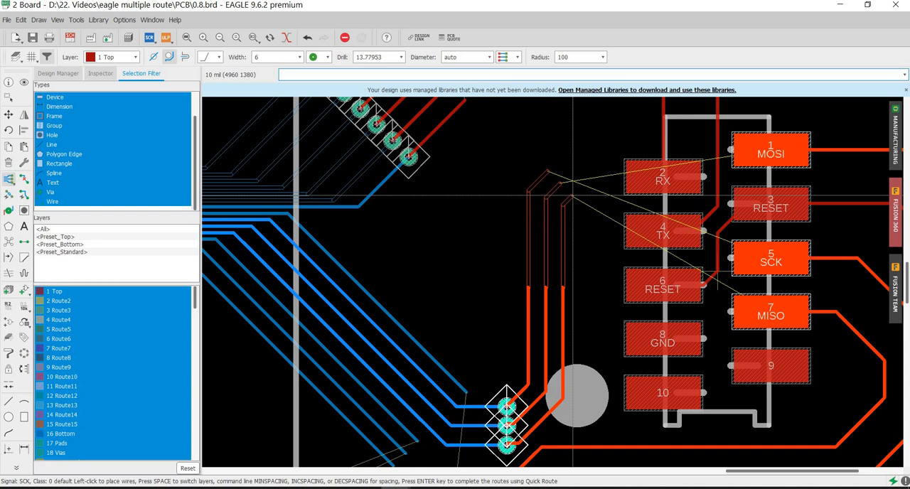
pyautogui.moveTo(569, 203)
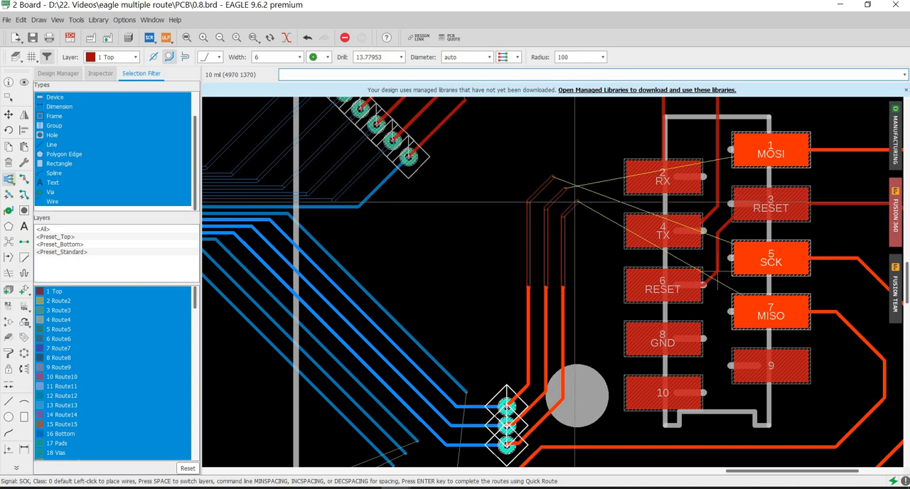
pyautogui.click(506, 427)
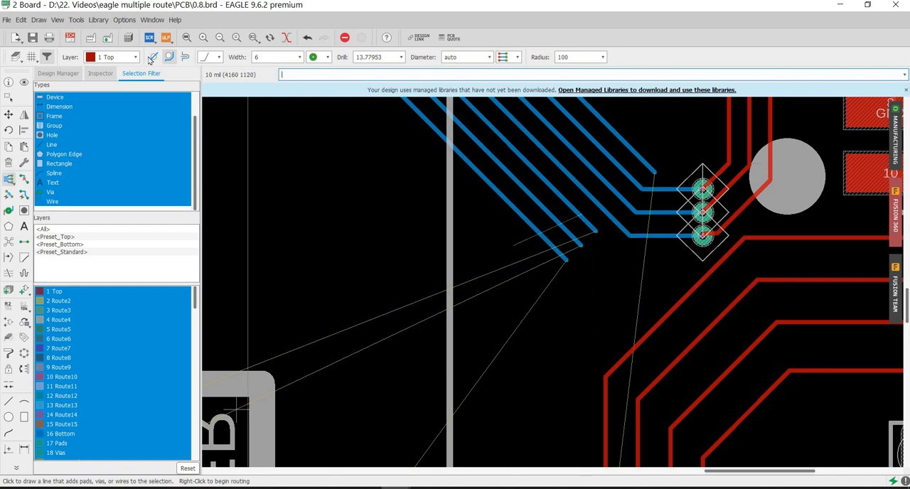
# - Route the remaining ADDDIP signals on layer 16 Bottom to the SW2 CH2 and CH3 pads
pyautogui.click(135, 57)
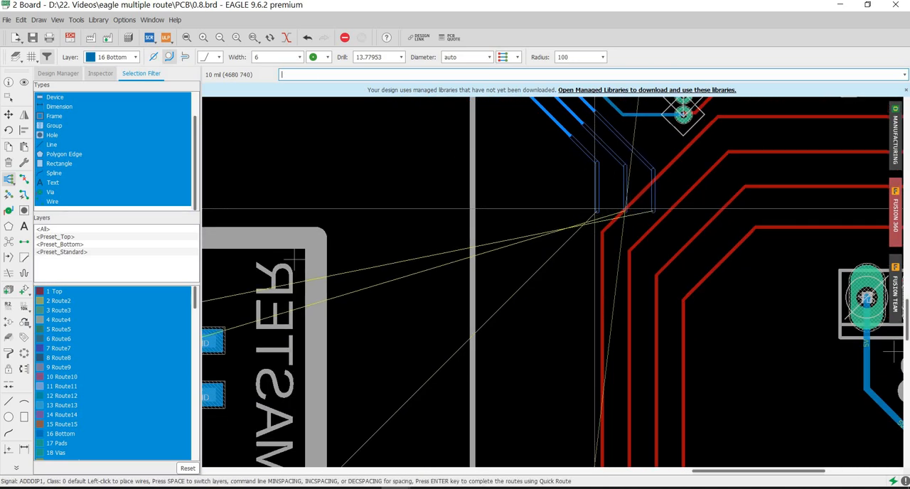
pyautogui.moveTo(589, 292)
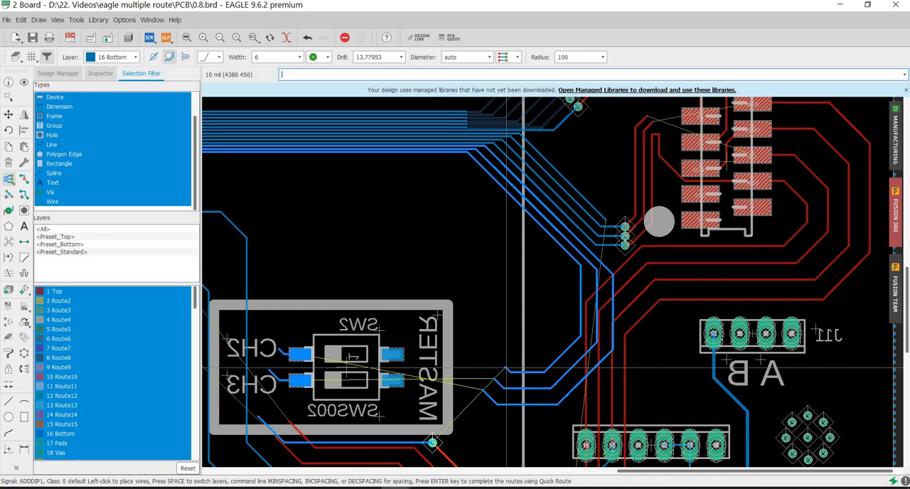
pyautogui.click(434, 442)
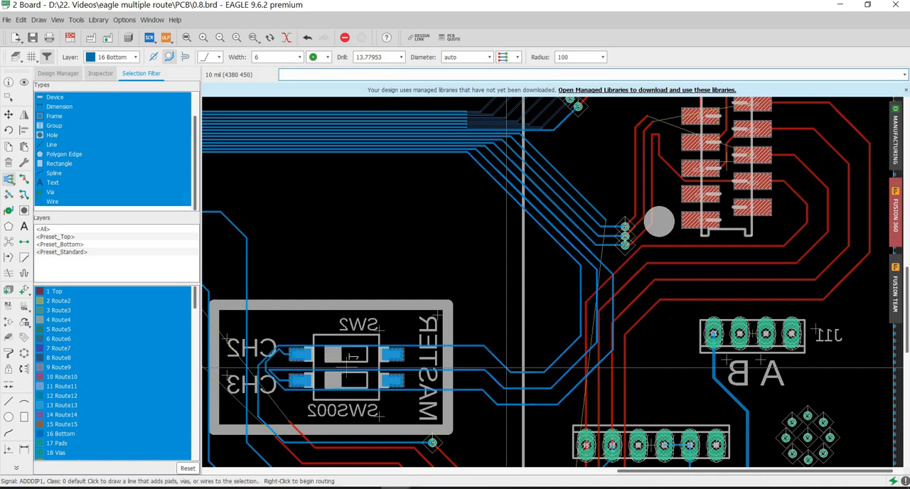
pyautogui.scroll(-3)
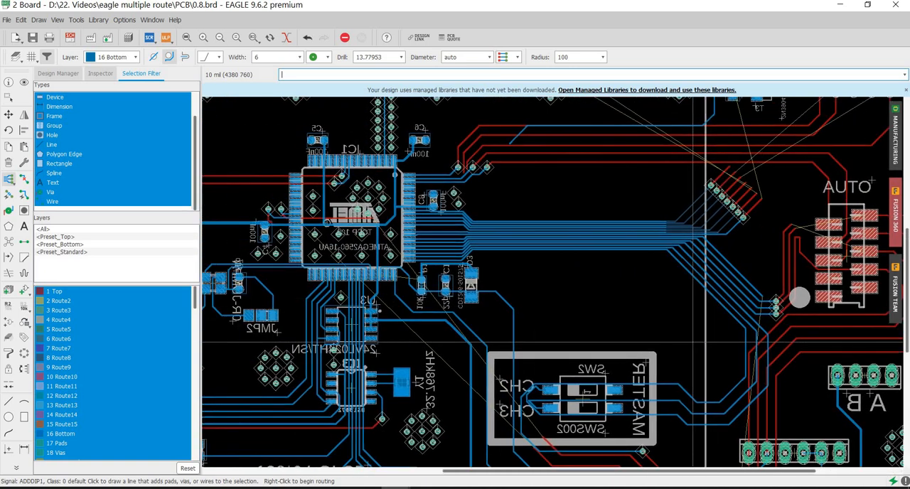